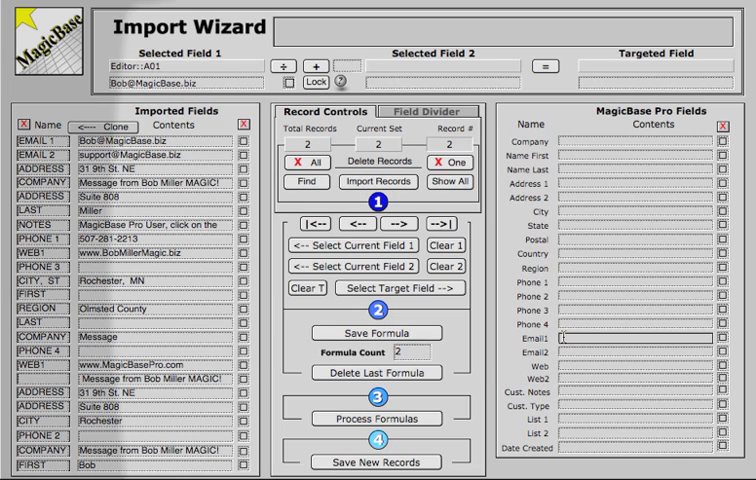
pyautogui.click(390, 288)
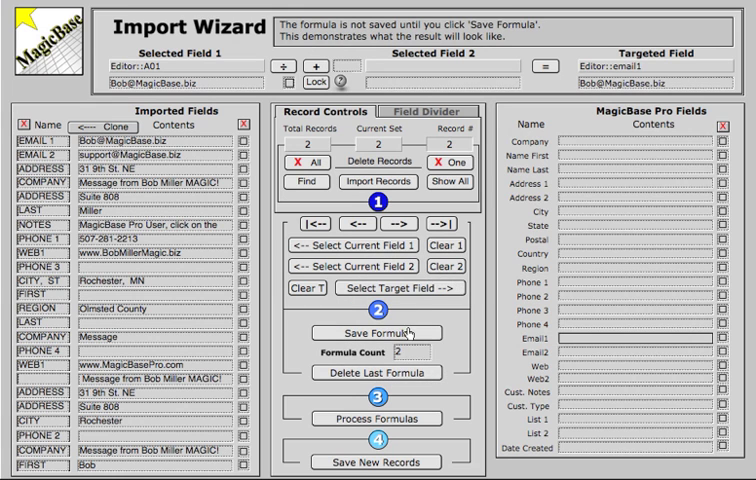
pyautogui.click(375, 330)
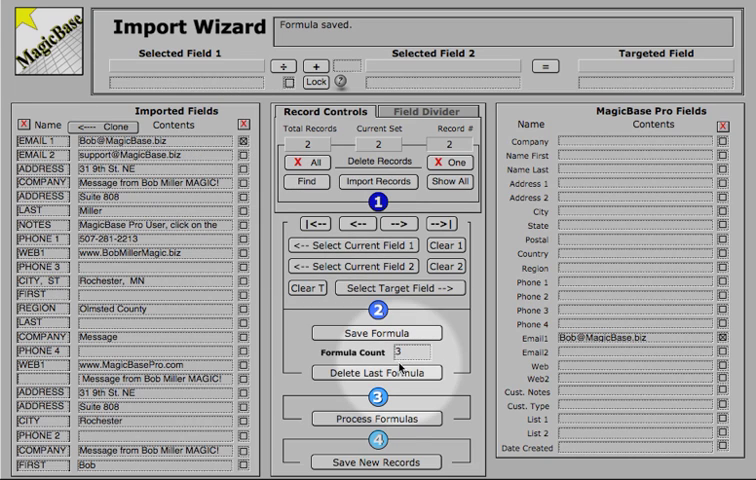
# - Delete the saved formulas, then re-save the EMAIL 1 to Email1 formula
pyautogui.click(376, 372)
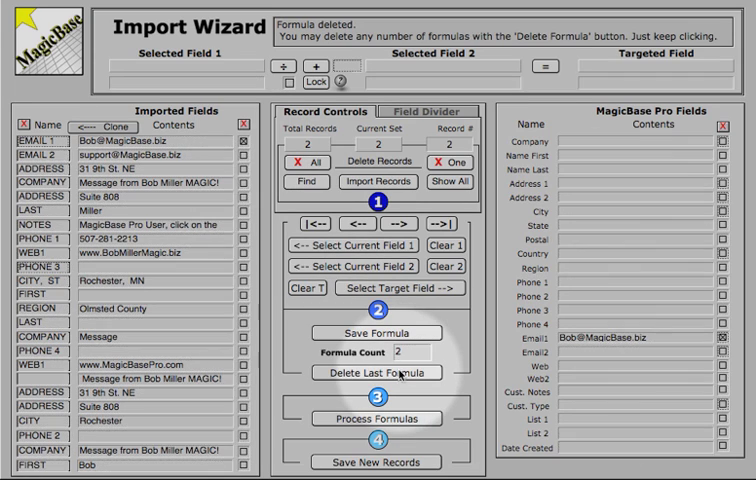
pyautogui.click(377, 372)
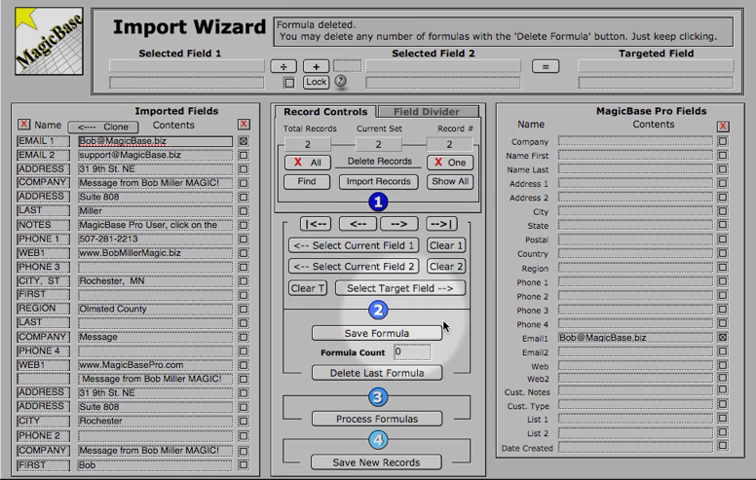
pyautogui.click(356, 245)
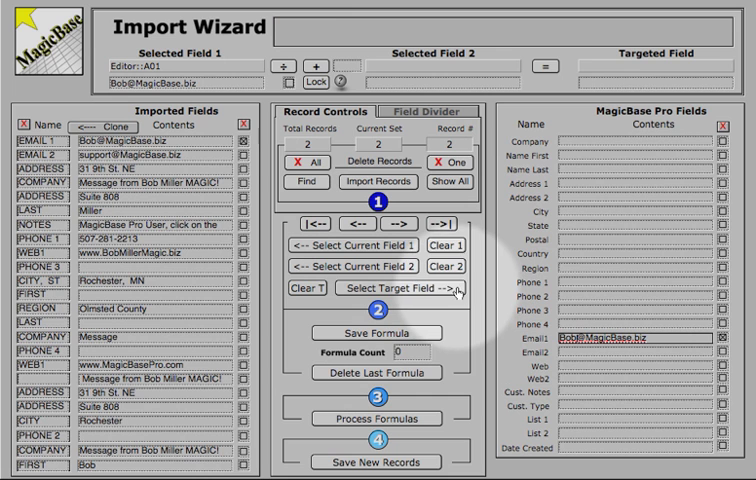
pyautogui.click(376, 288)
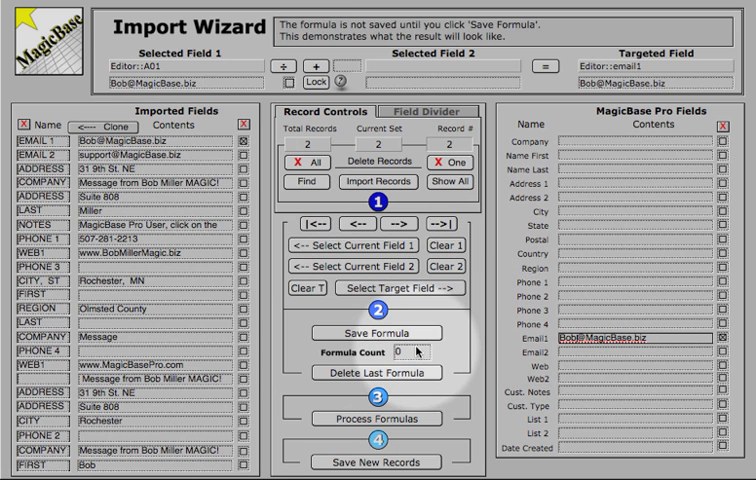
pyautogui.click(376, 333)
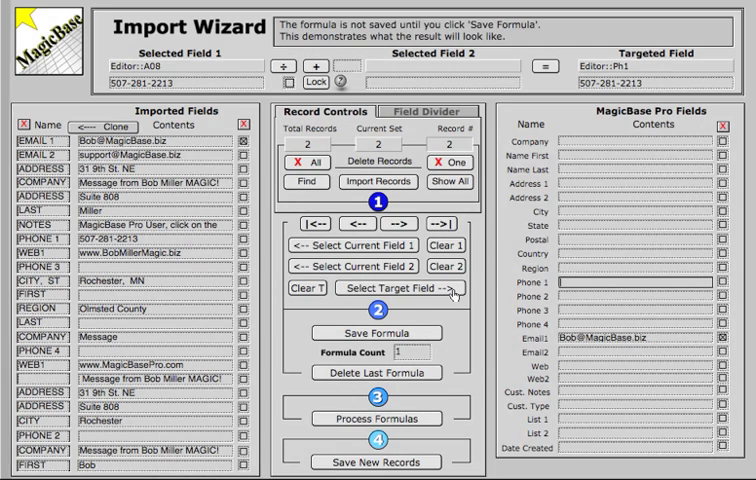
pyautogui.click(375, 333)
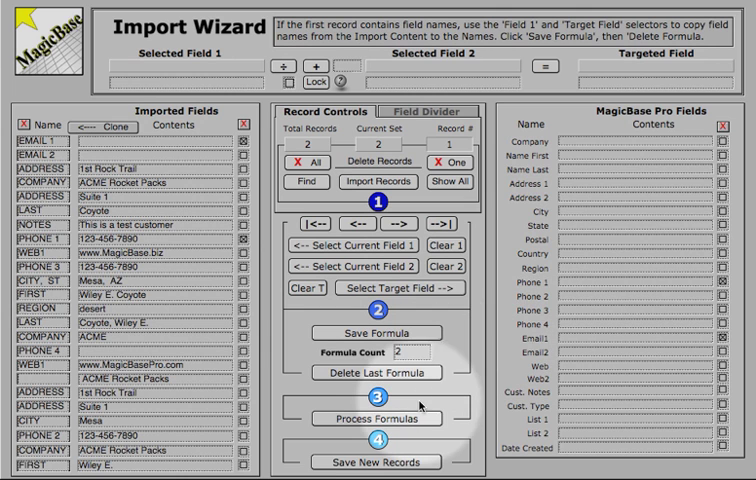
# - Process the saved email and phone formulas across all imported records
pyautogui.click(376, 418)
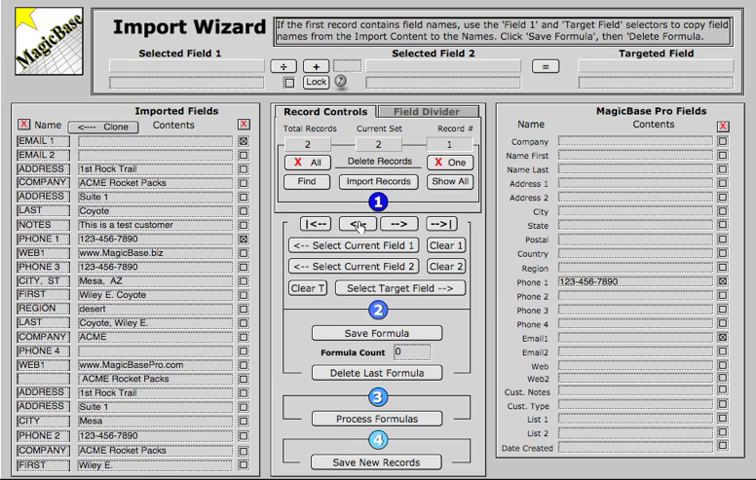
pyautogui.moveTo(582, 300)
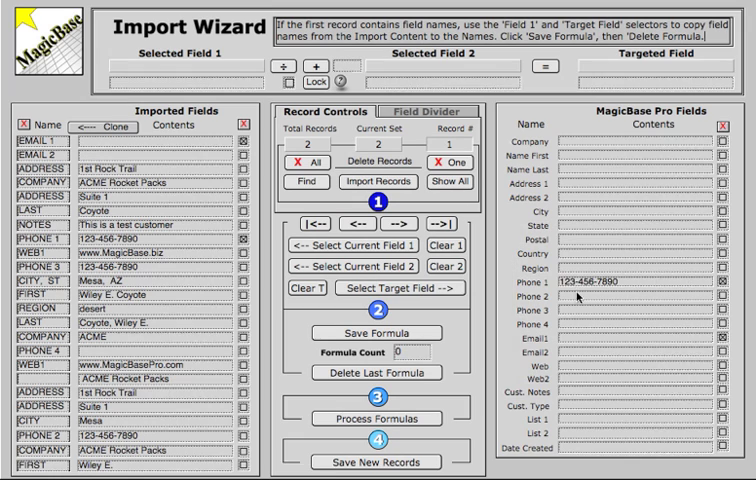